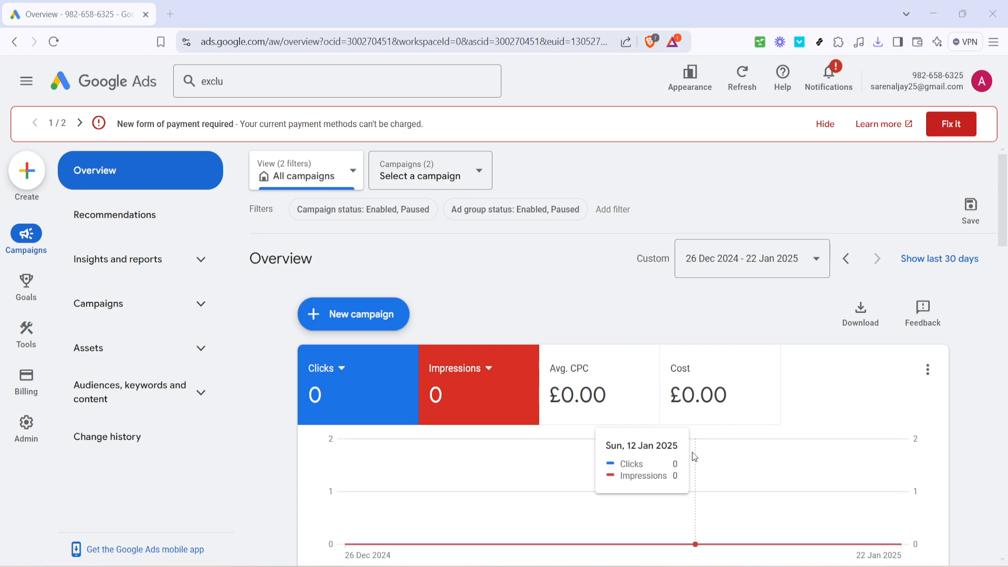
mouse_move(690, 455)
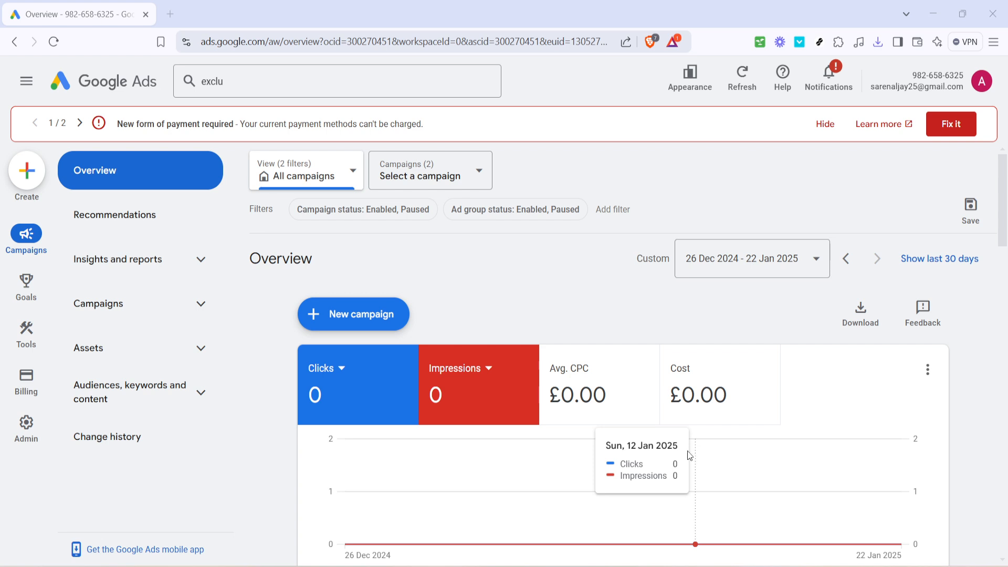
Expand Assets in the left navigation and go to the Assets subpage.
left_click(140, 348)
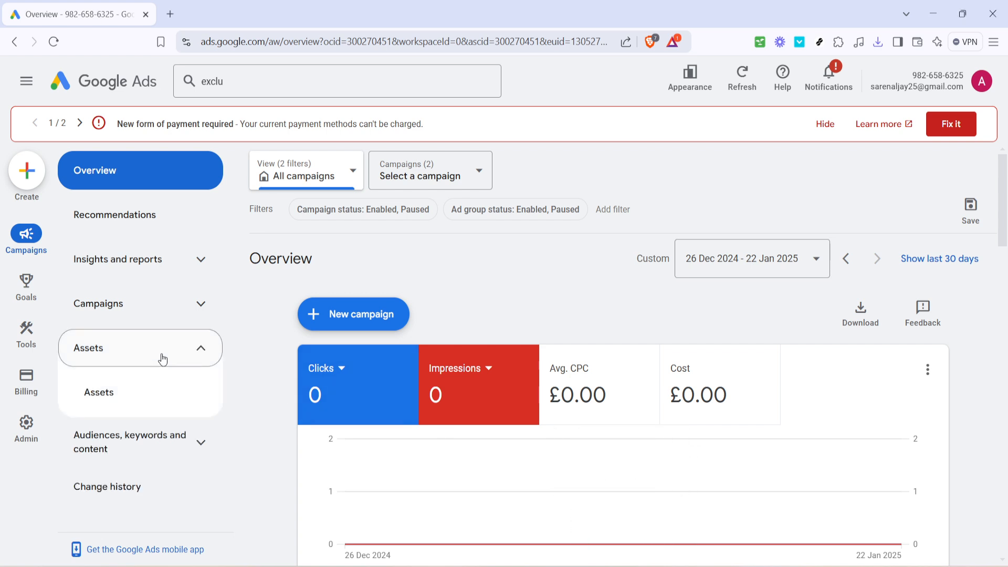
mouse_move(195, 369)
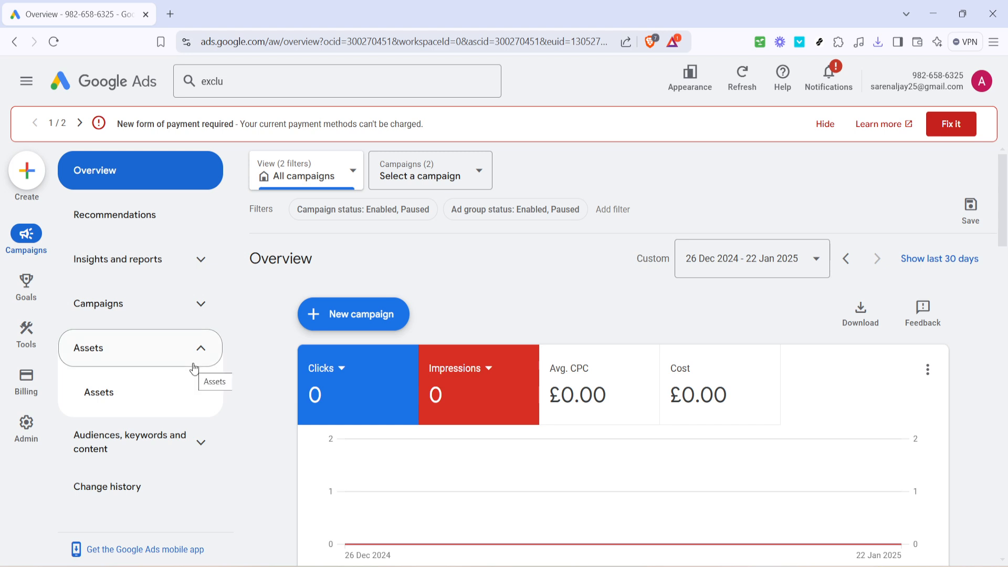
mouse_move(200, 360)
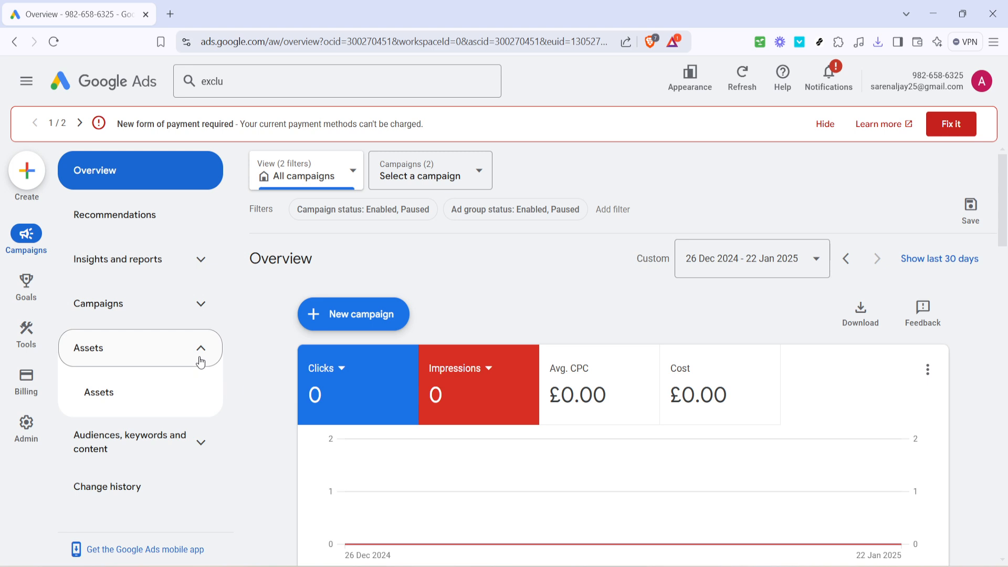
mouse_move(200, 365)
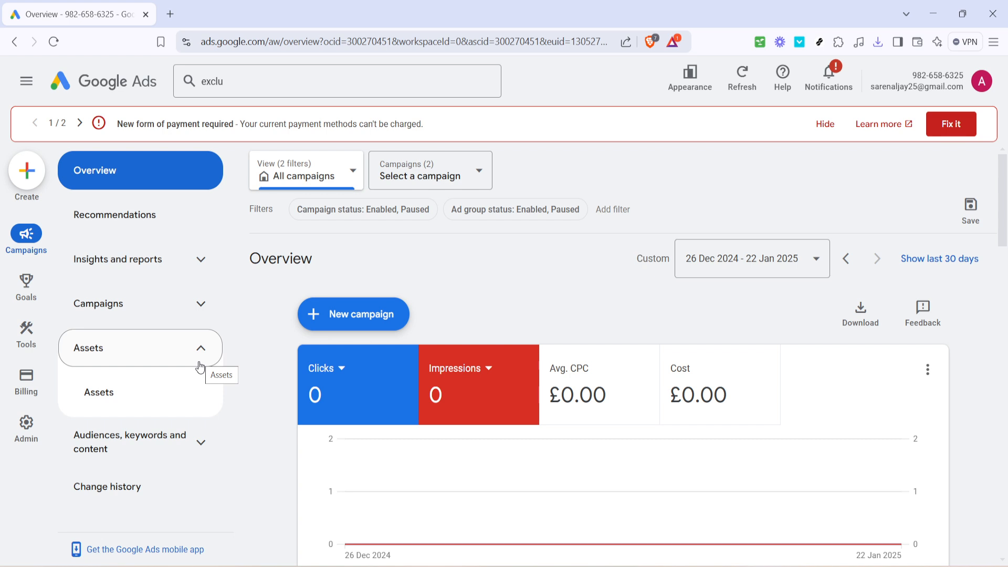
left_click(99, 393)
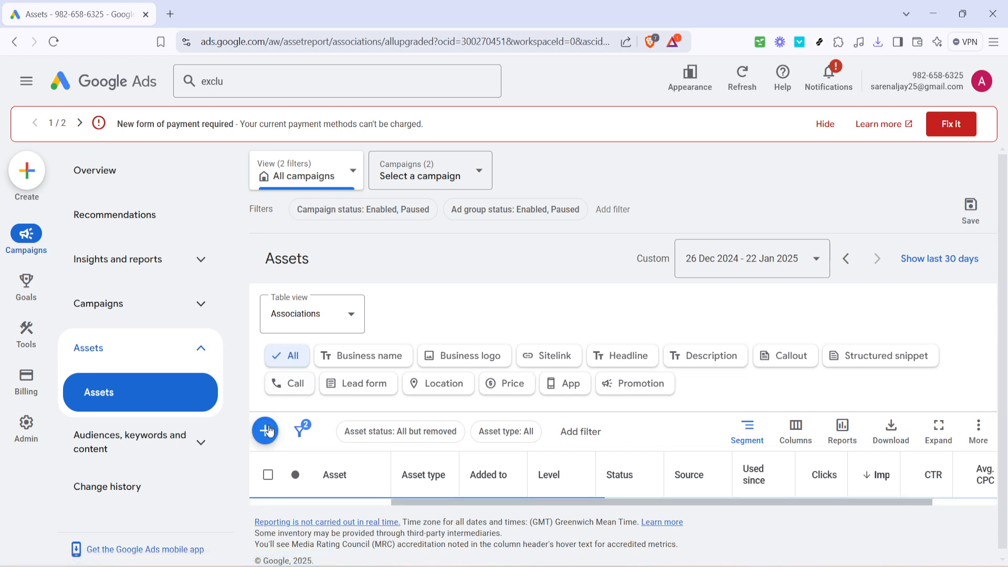
Add a new asset of type Call from the assets table's + menu.
left_click(267, 432)
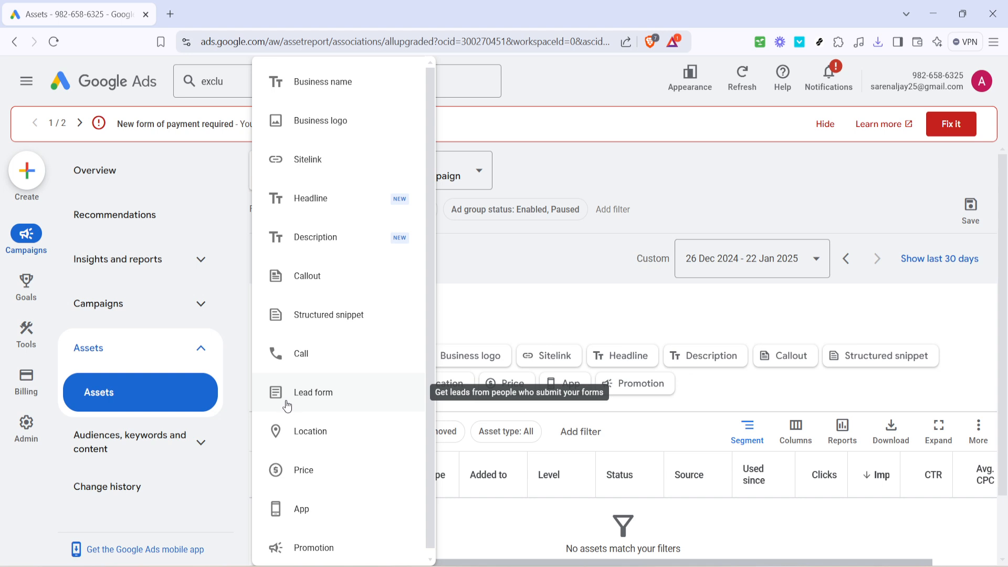
mouse_move(306, 359)
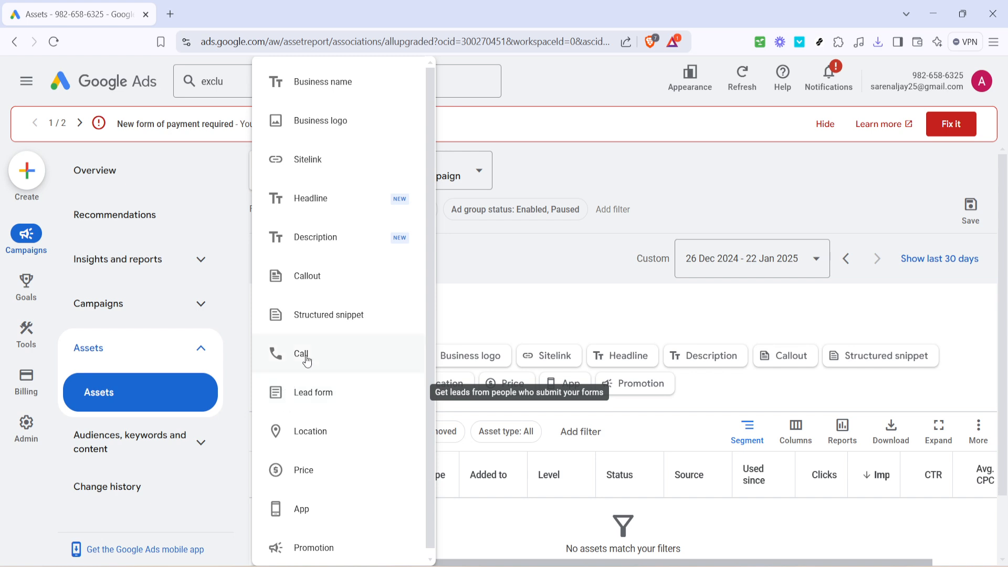
left_click(301, 354)
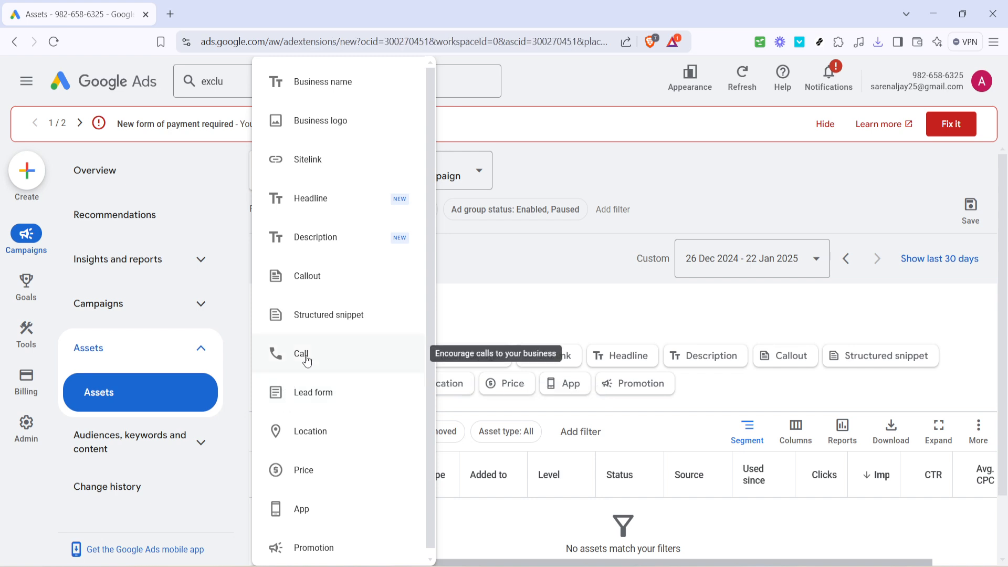
Load the Add call form and browse the country list, keeping United States.
left_click(302, 354)
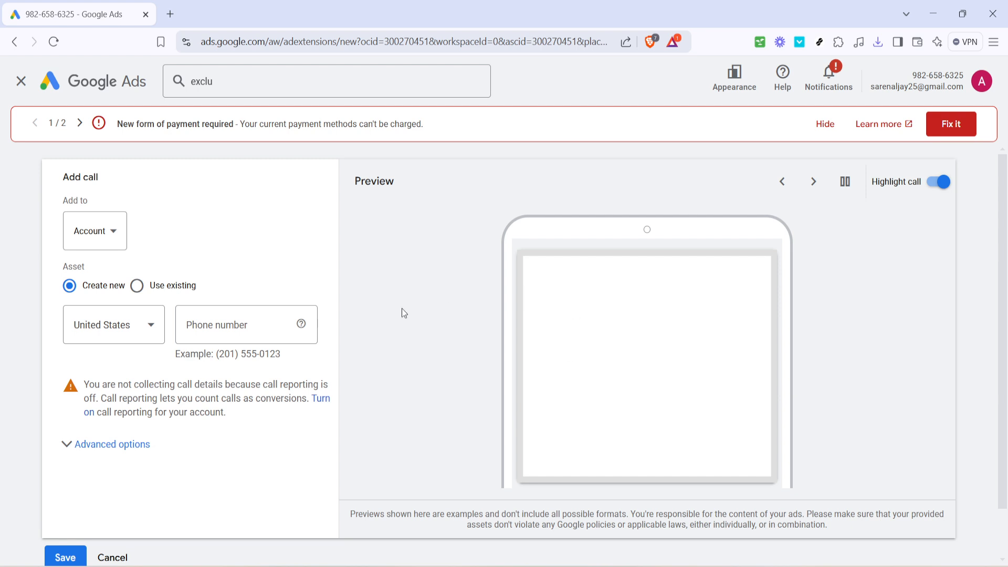
mouse_move(190, 288)
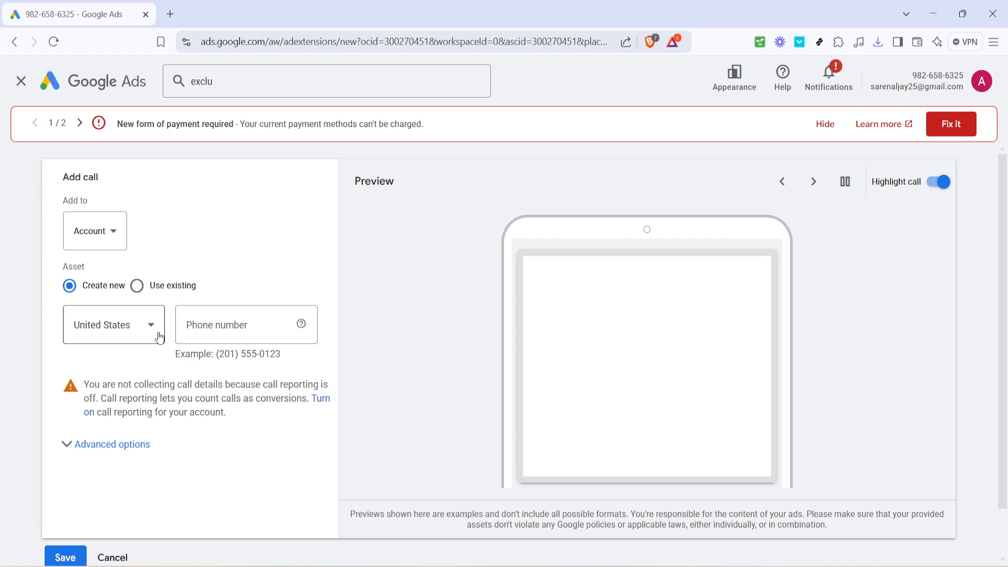
left_click(113, 324)
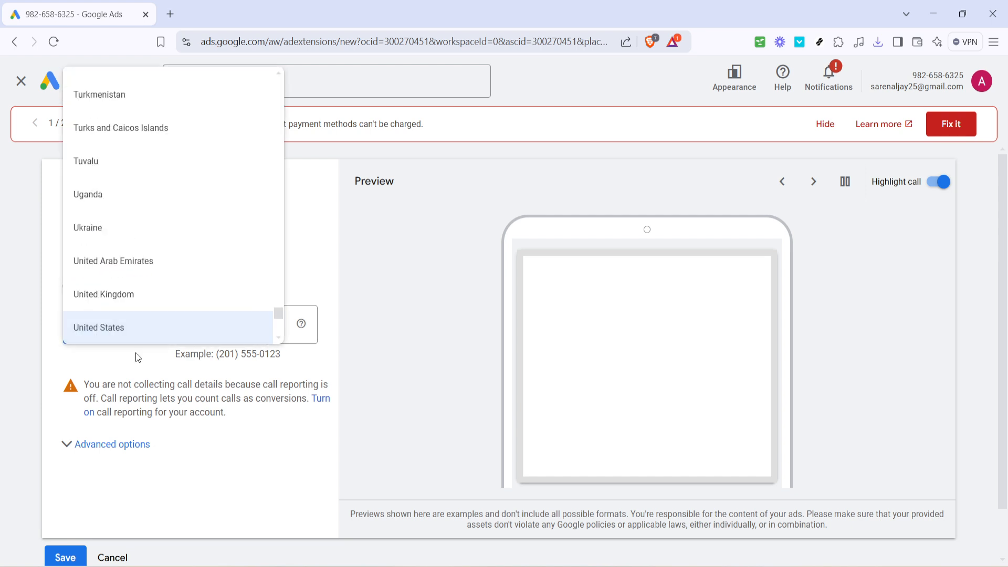
mouse_move(136, 175)
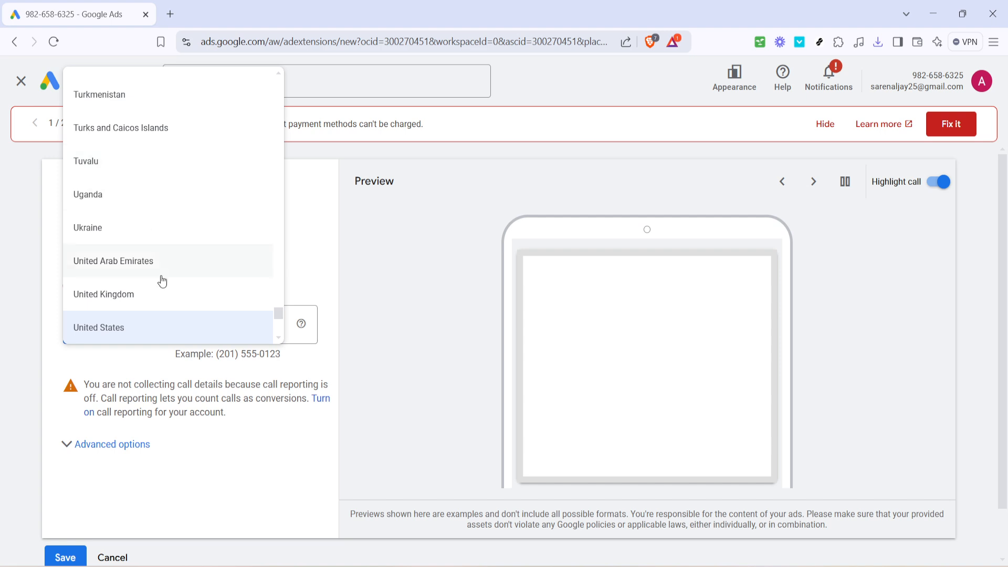
scroll("down", 3)
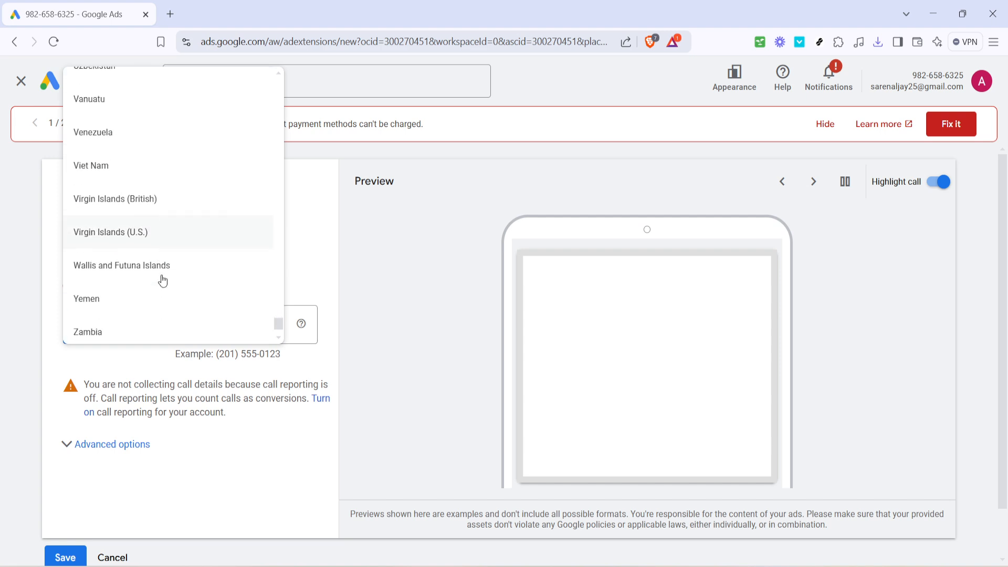
scroll("down", 3)
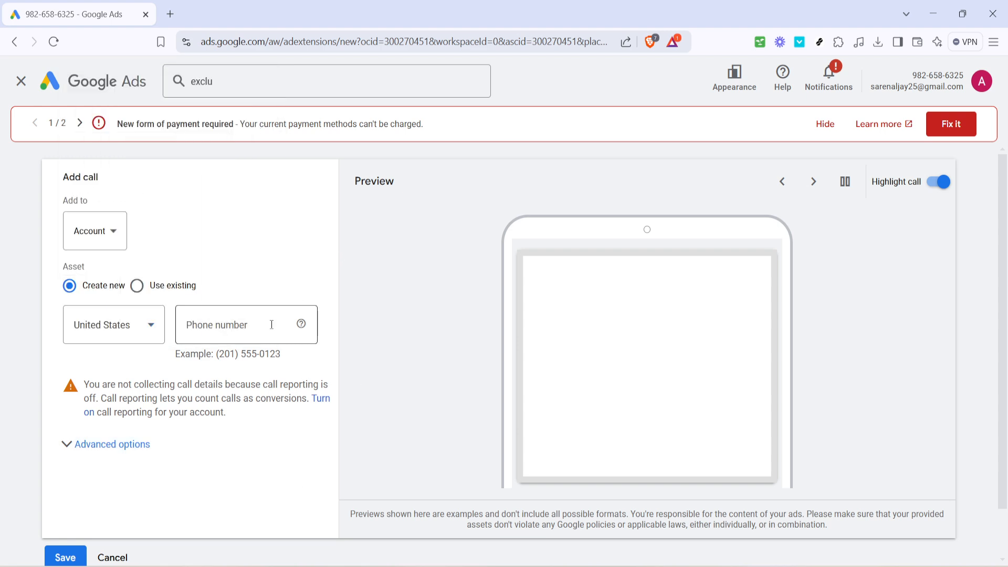
left_click(247, 324)
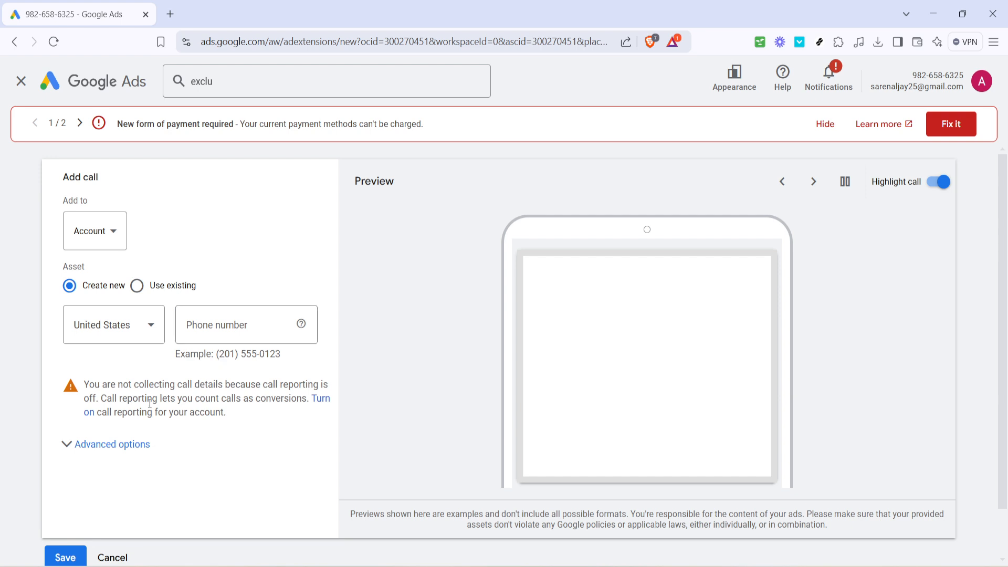
Show Advanced options and check the schedule, leaving All days 00:00 to 00:00.
left_click(111, 444)
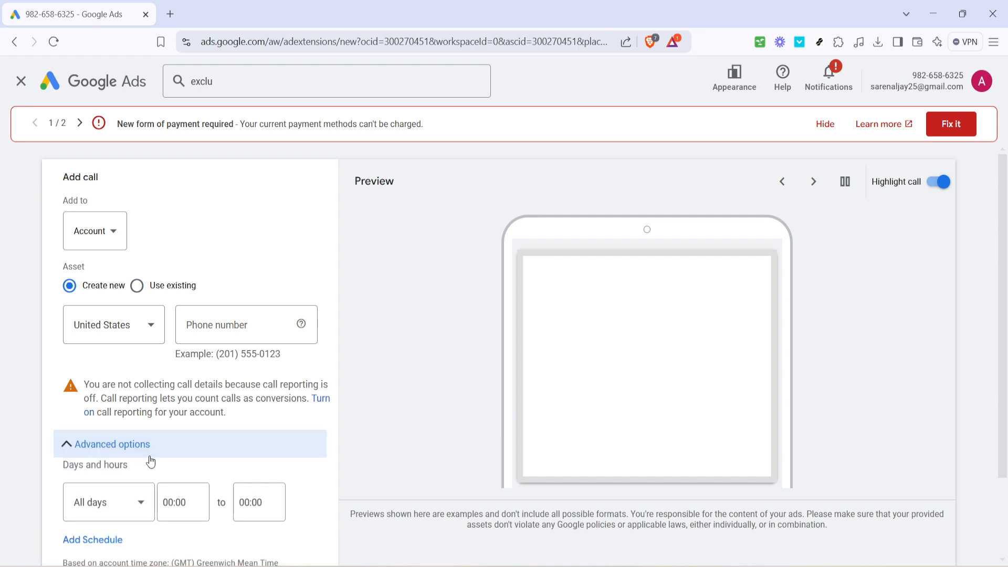
scroll("down", 3)
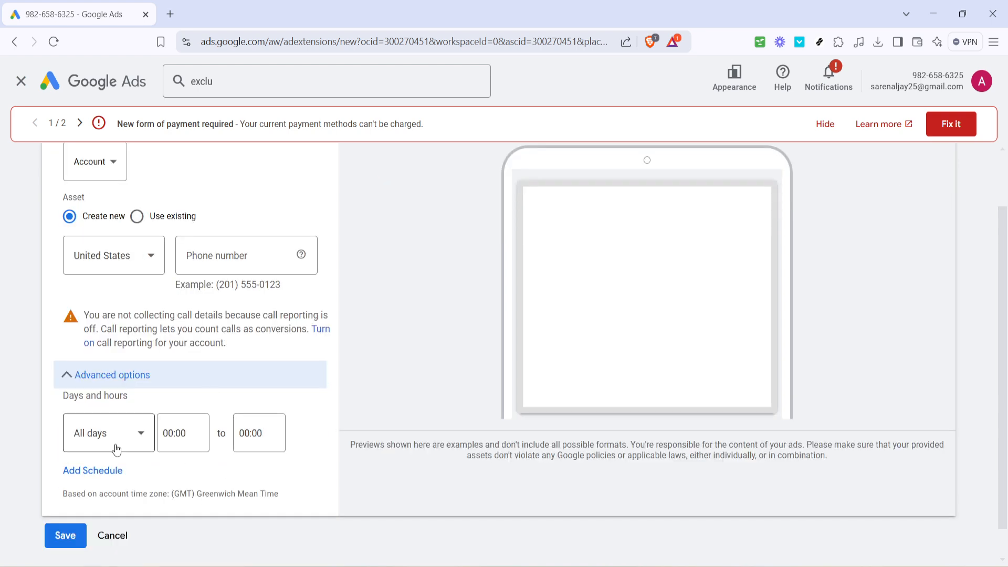
mouse_move(315, 472)
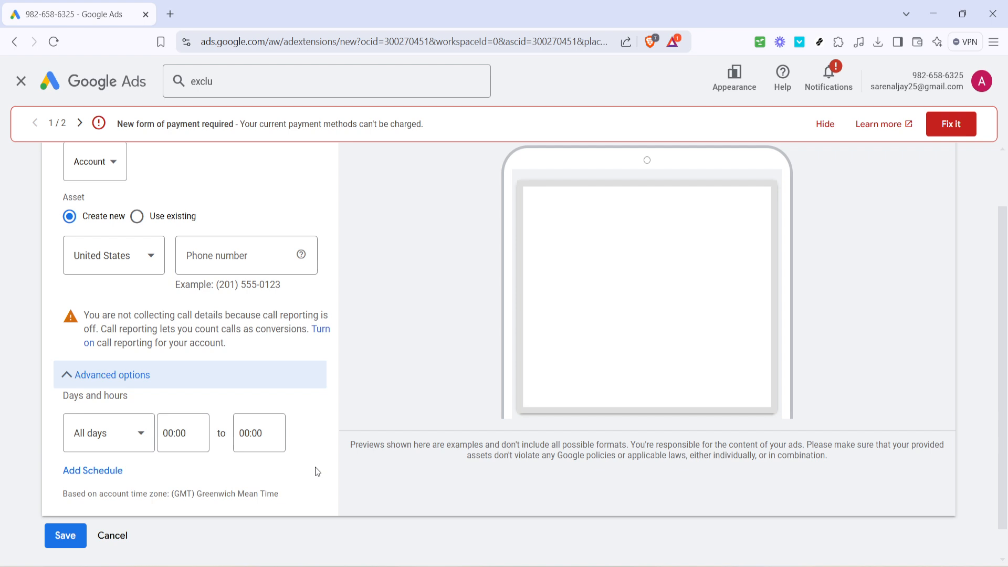
mouse_move(118, 456)
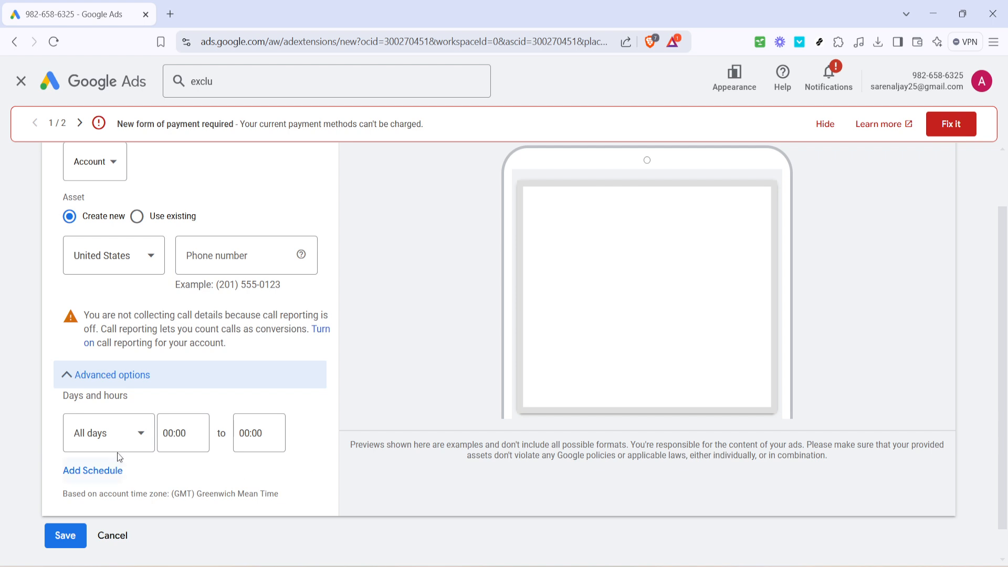
left_click(108, 433)
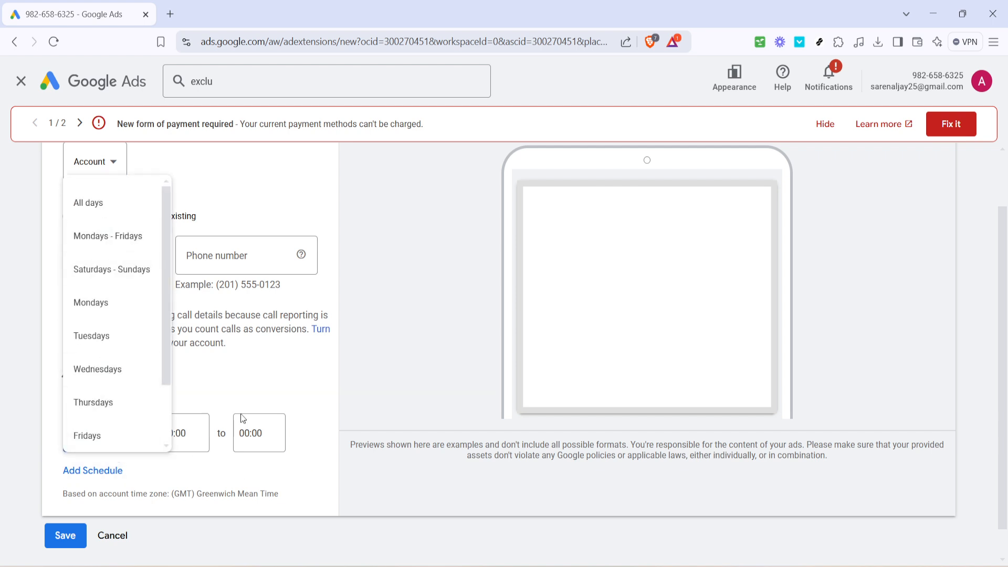
left_click(88, 202)
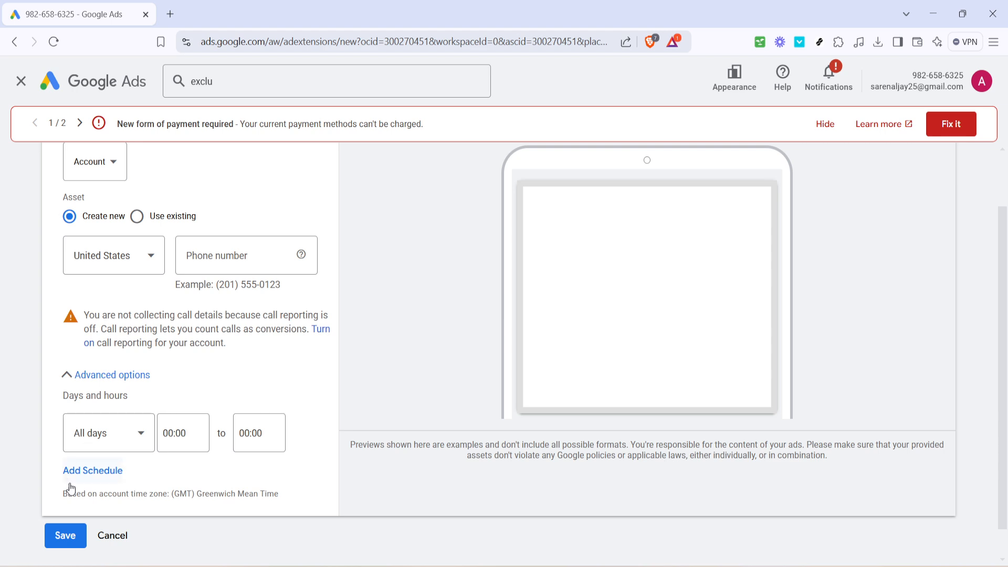
mouse_move(359, 488)
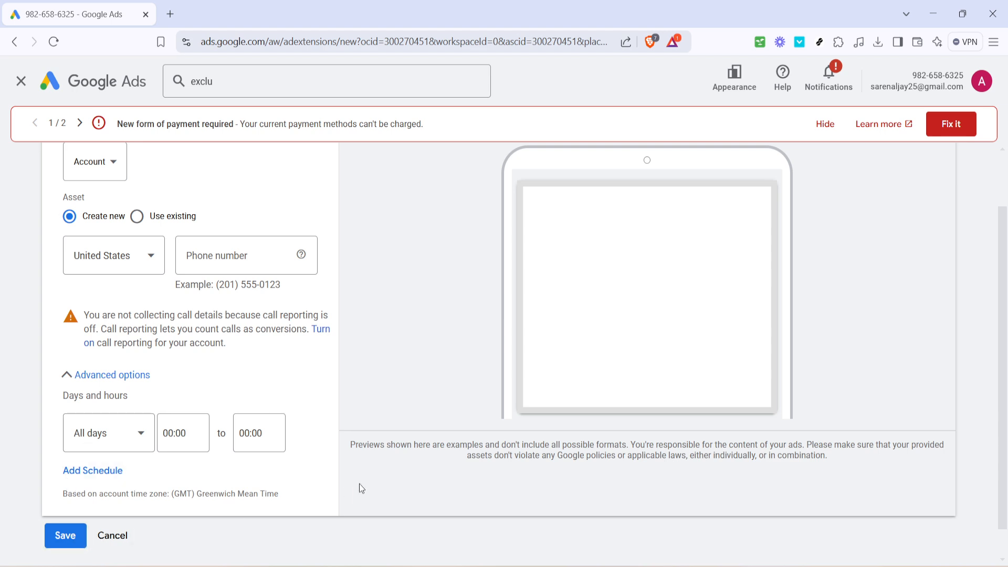